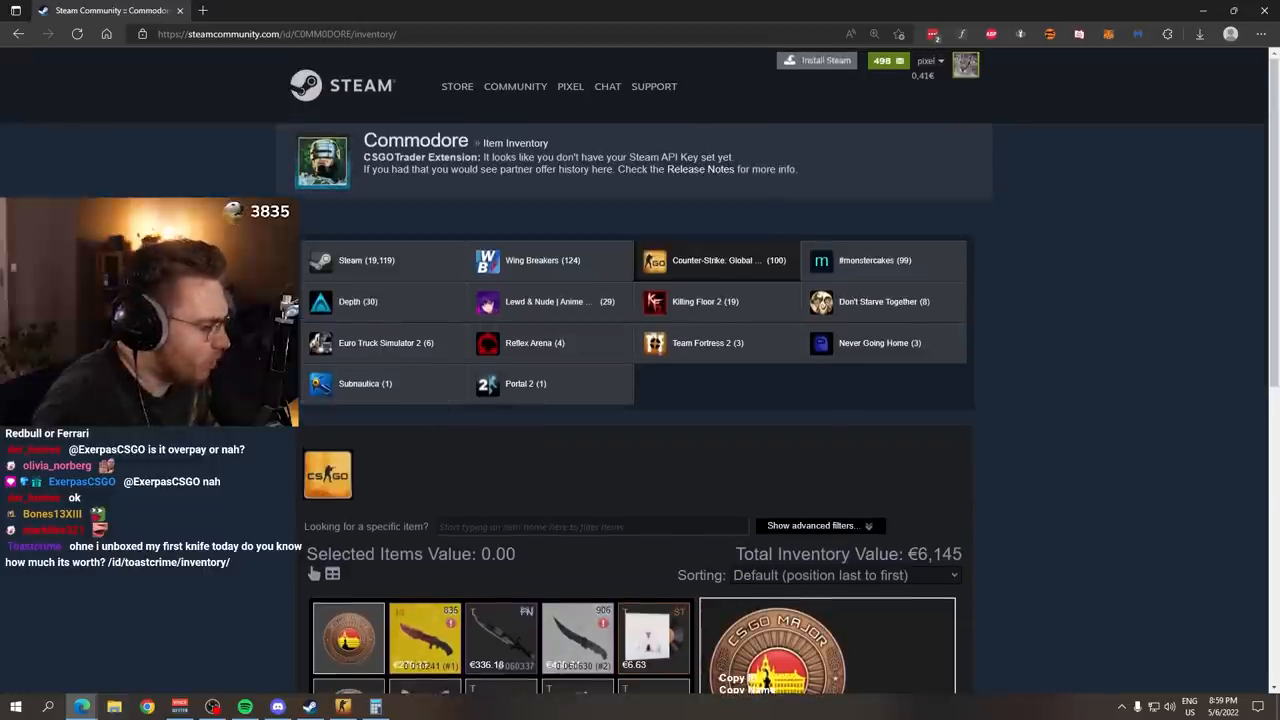
Page Commodore's CS:GO inventory through to page 4, inspecting low-float skins, and open his chat.
scroll(down, 3)
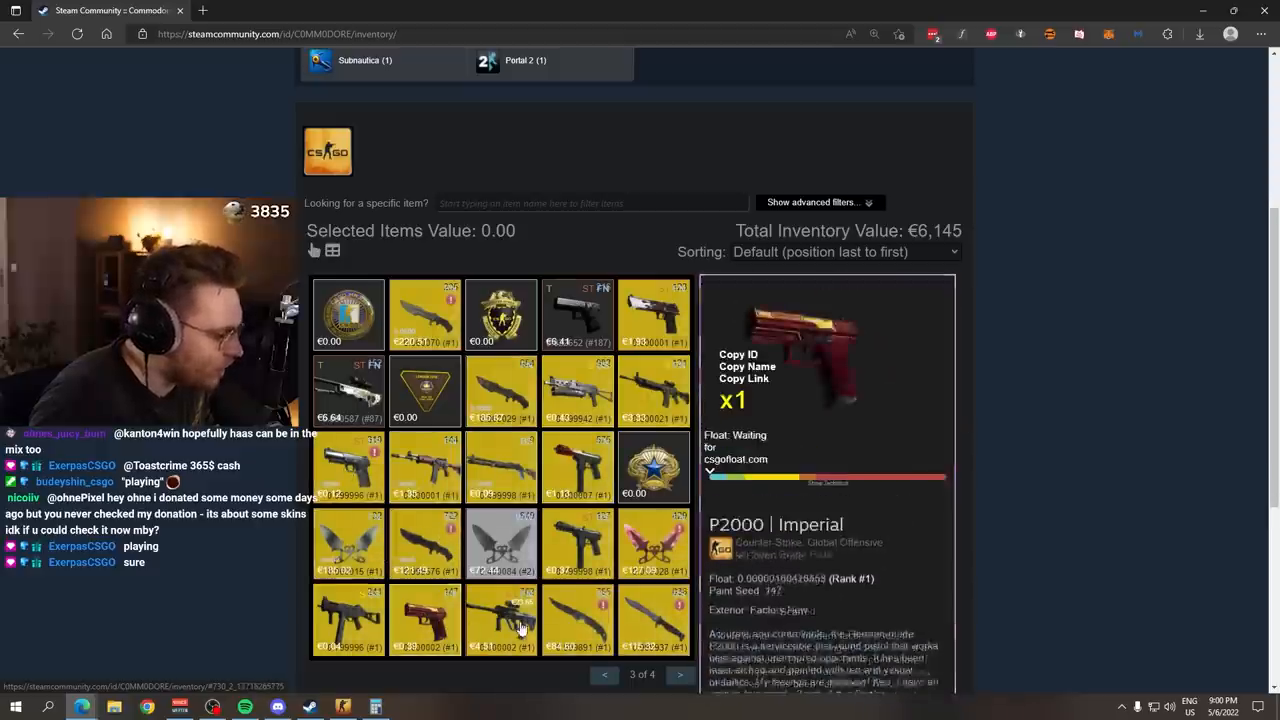
click(679, 674)
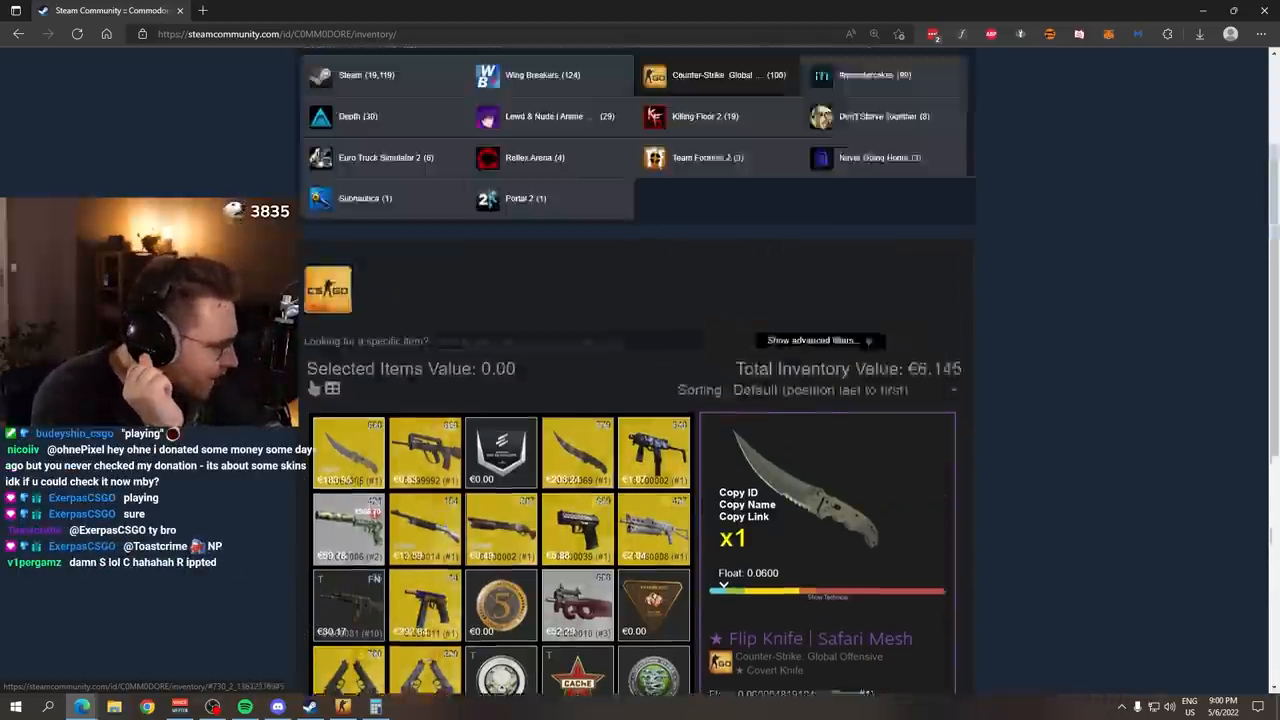
scroll(down, 3)
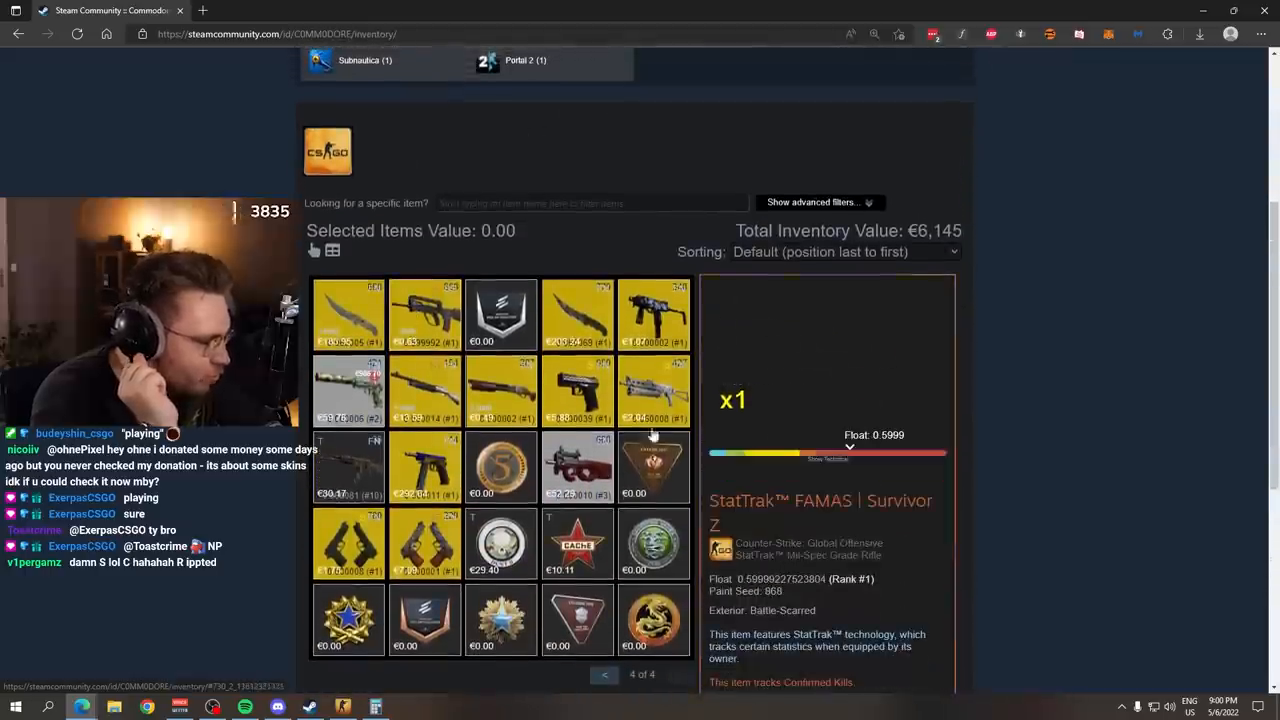
right_click(810, 340)
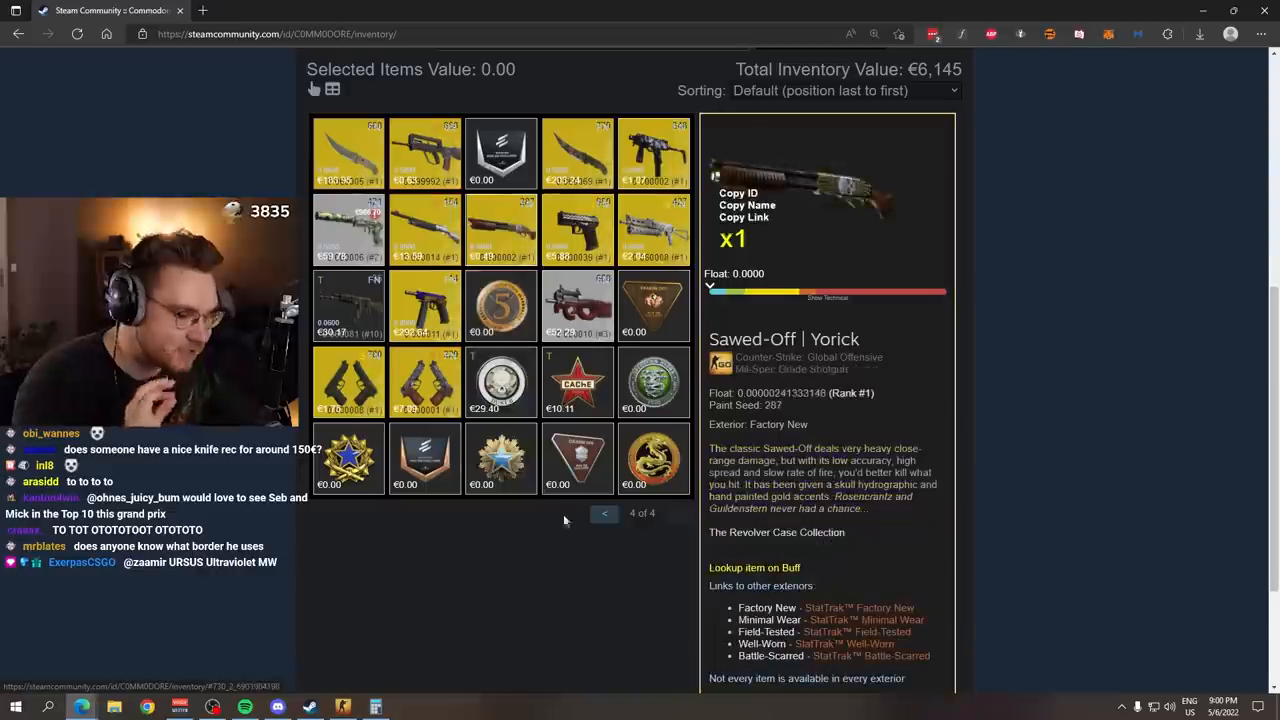
click(309, 707)
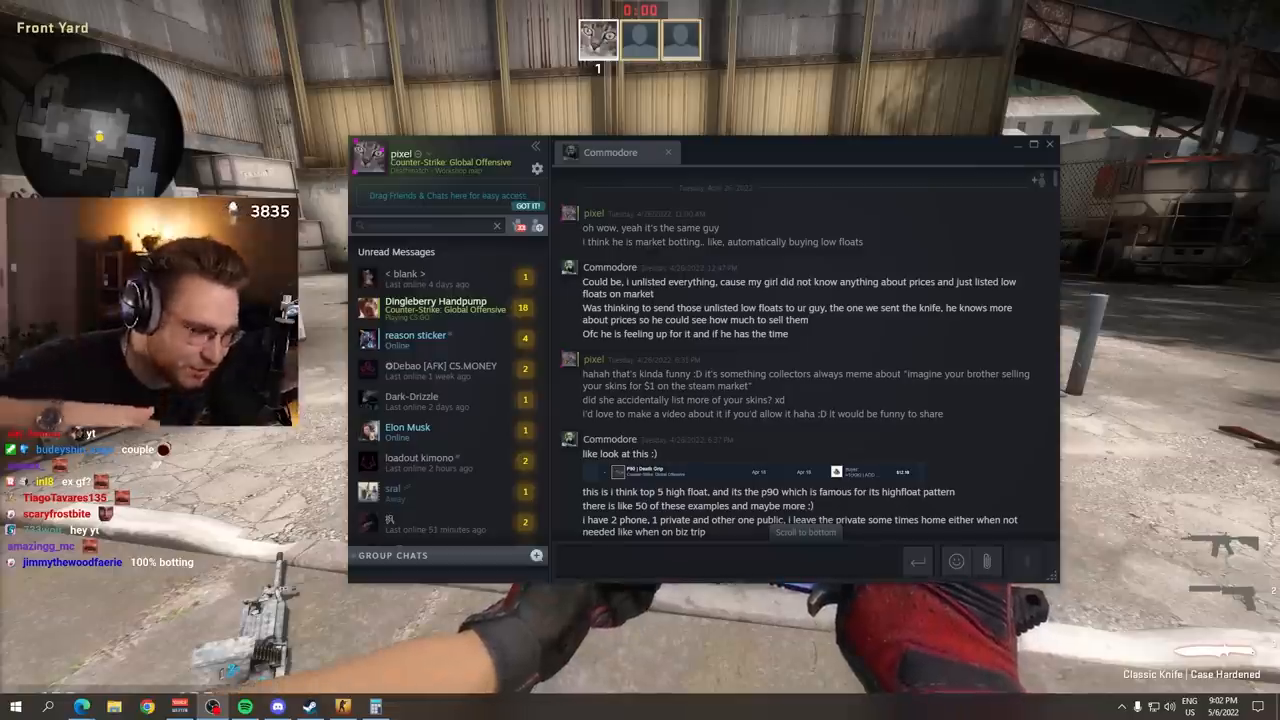
click(1049, 144)
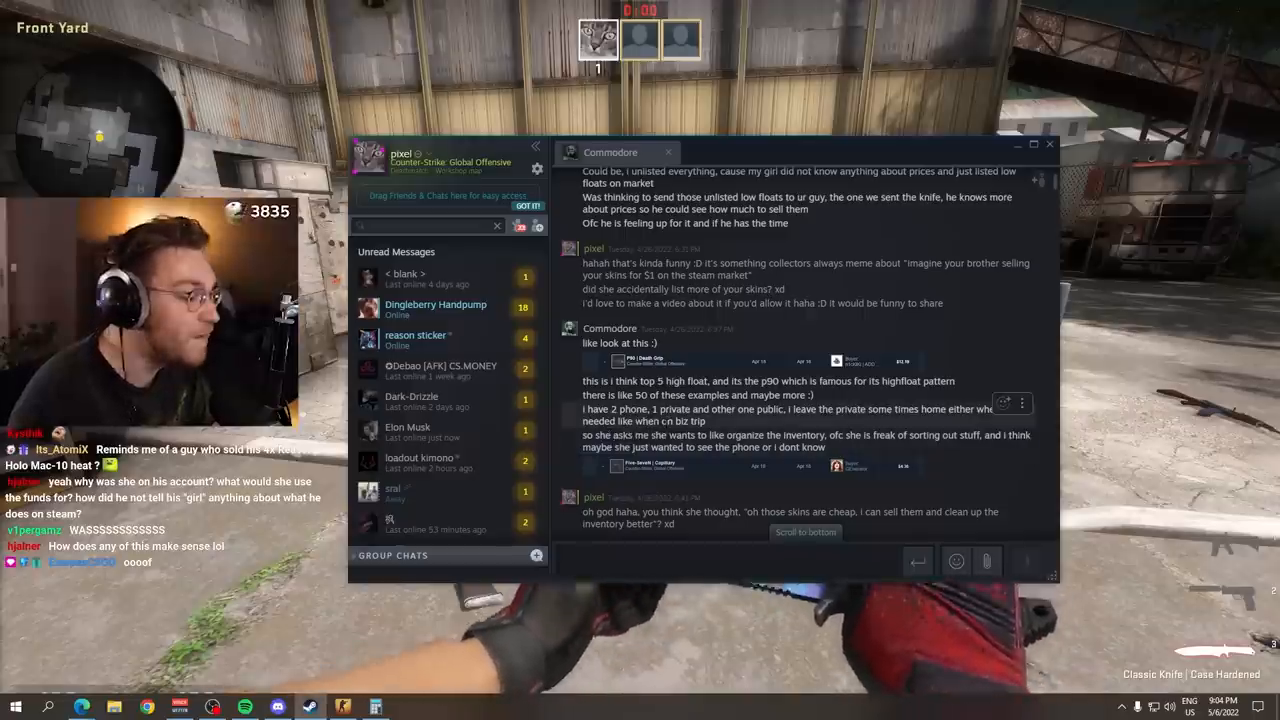
double_click(615, 409)
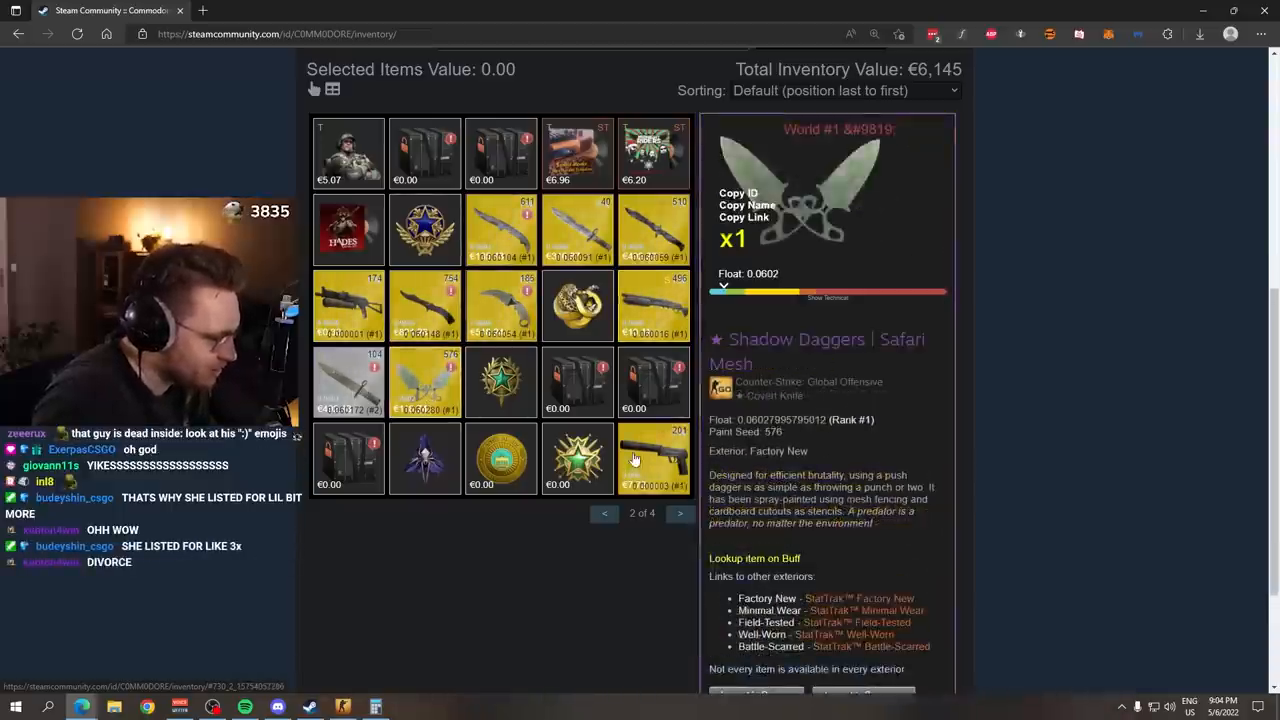
Show page 2 of 4 of Commodore's inventory, including the Shadow Daggers | Safari Mesh.
click(679, 513)
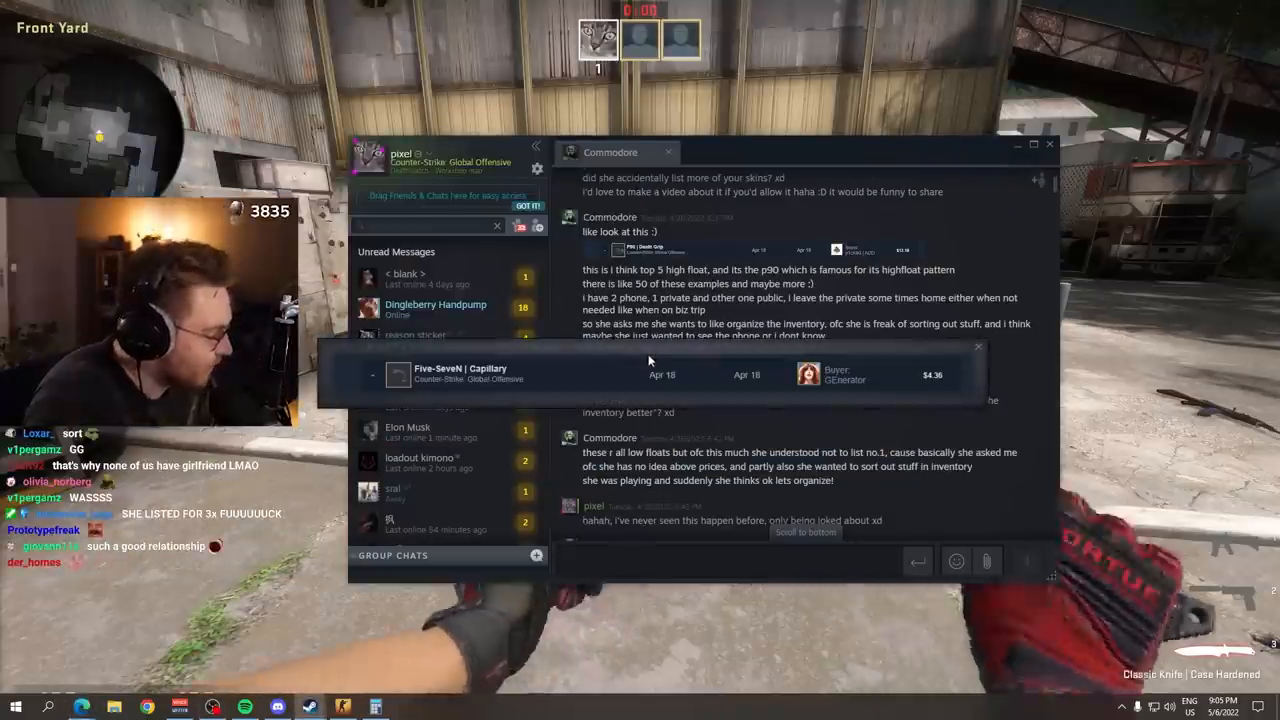
Scroll the Commodore chat down to the shared Five-SeveN | Capillary $4.36 sale record.
scroll(down, 3)
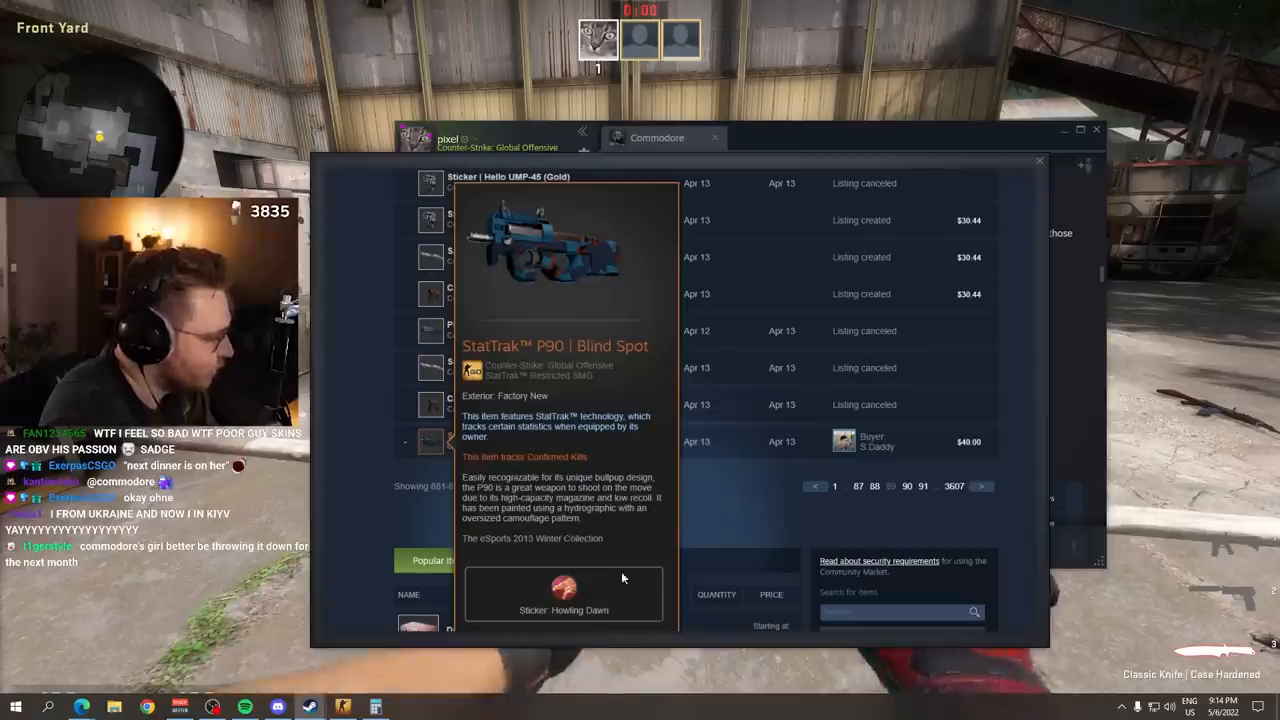
mouse_move(1016, 167)
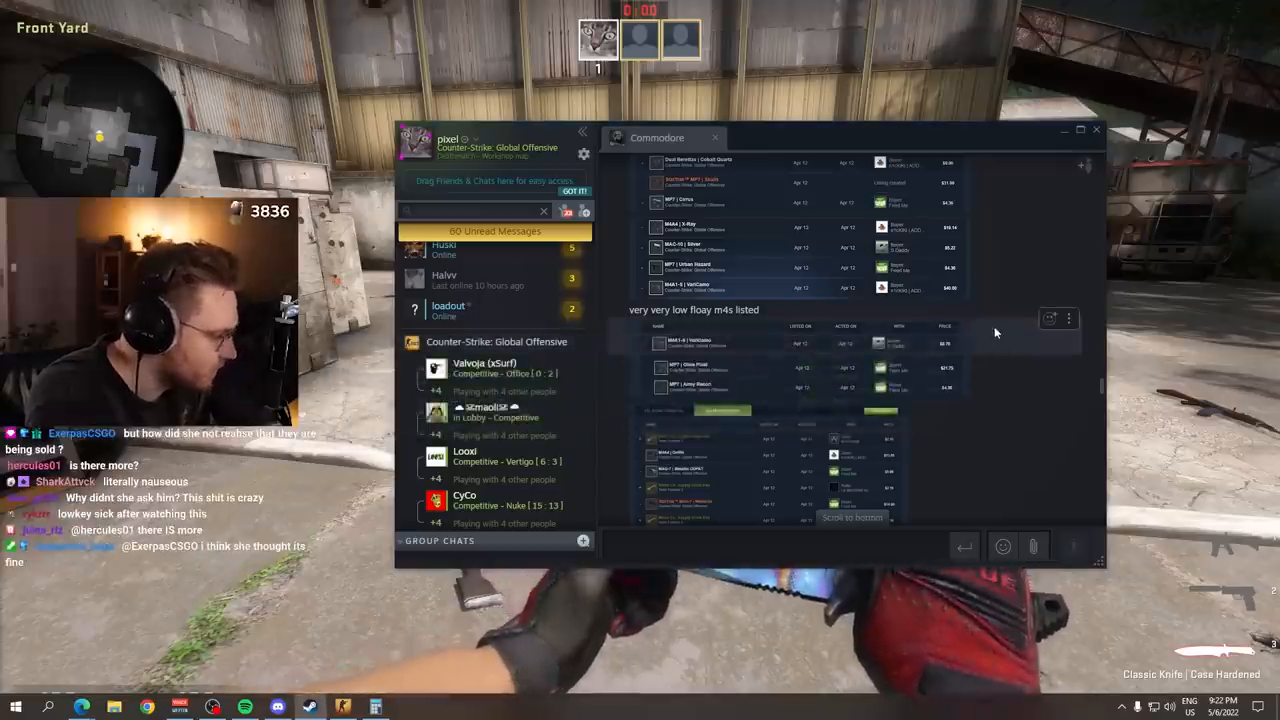
Scroll the market history down to the Apr 12 sales, including M4A4 | Griffin for $13.05.
scroll(down, 3)
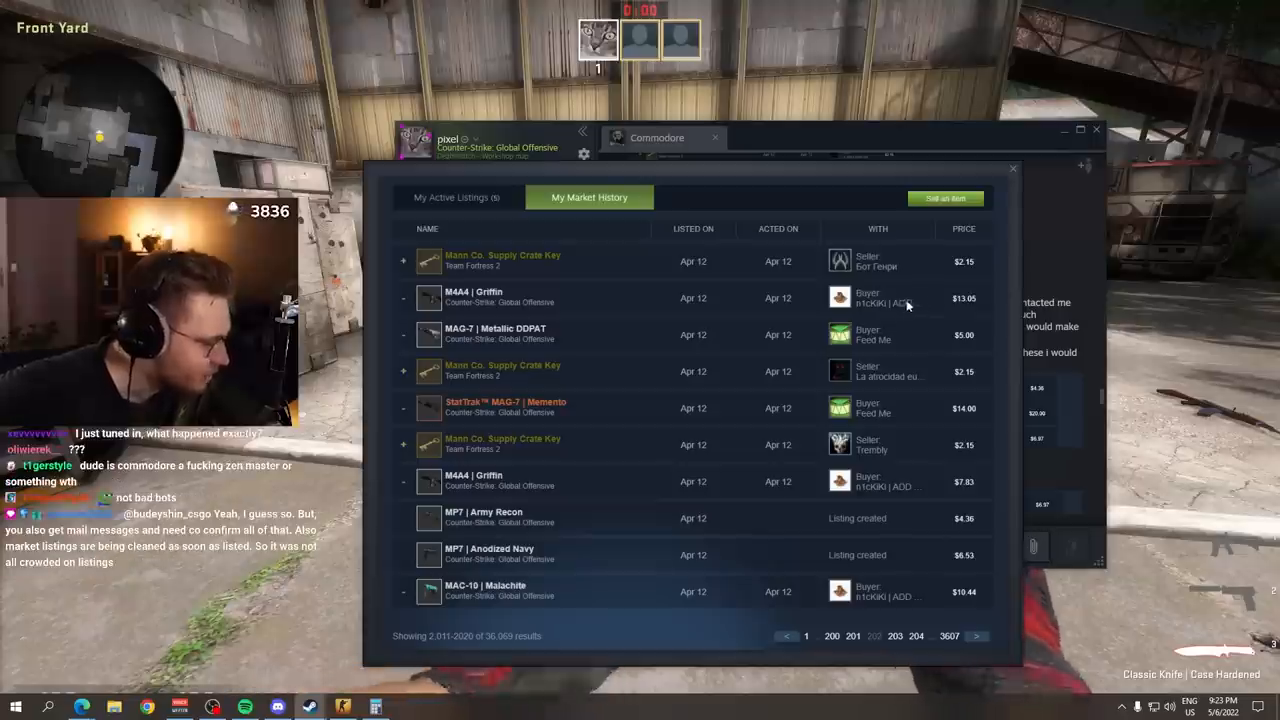
mouse_move(906, 287)
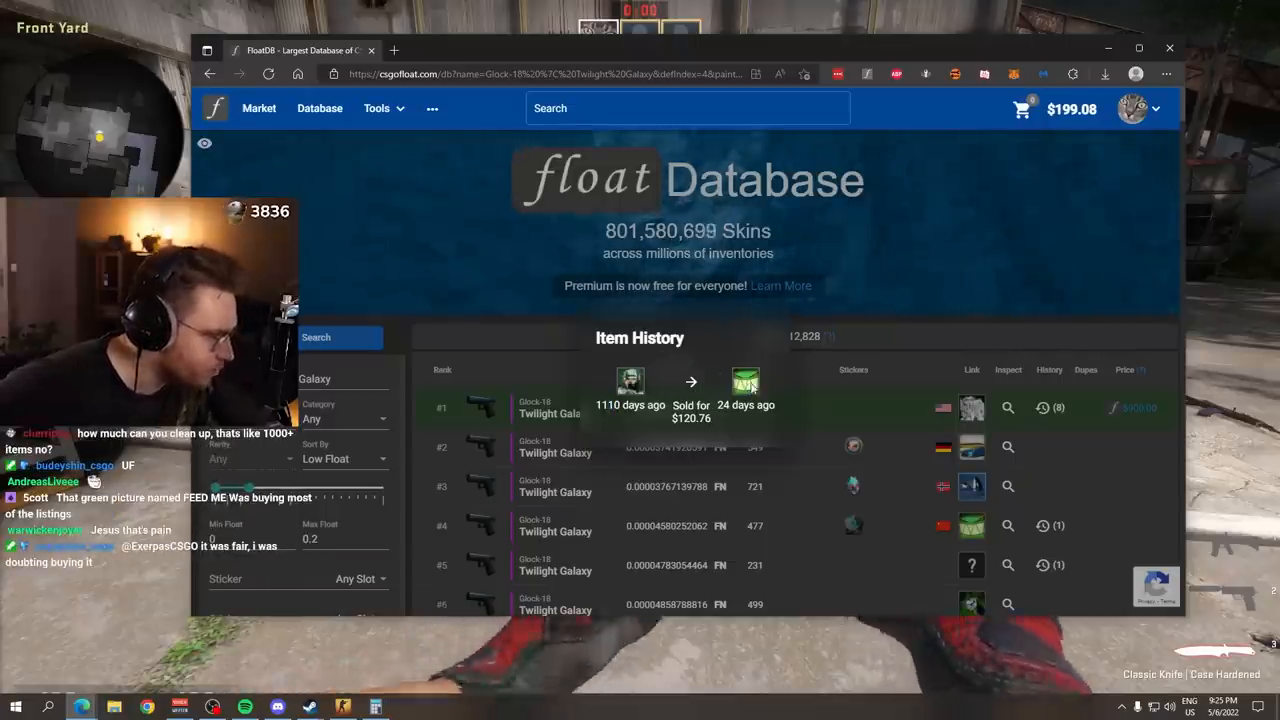
Scroll the low-float SSG 08 | Blood in the Water results and open the #3 item's inventory.
scroll(down, 3)
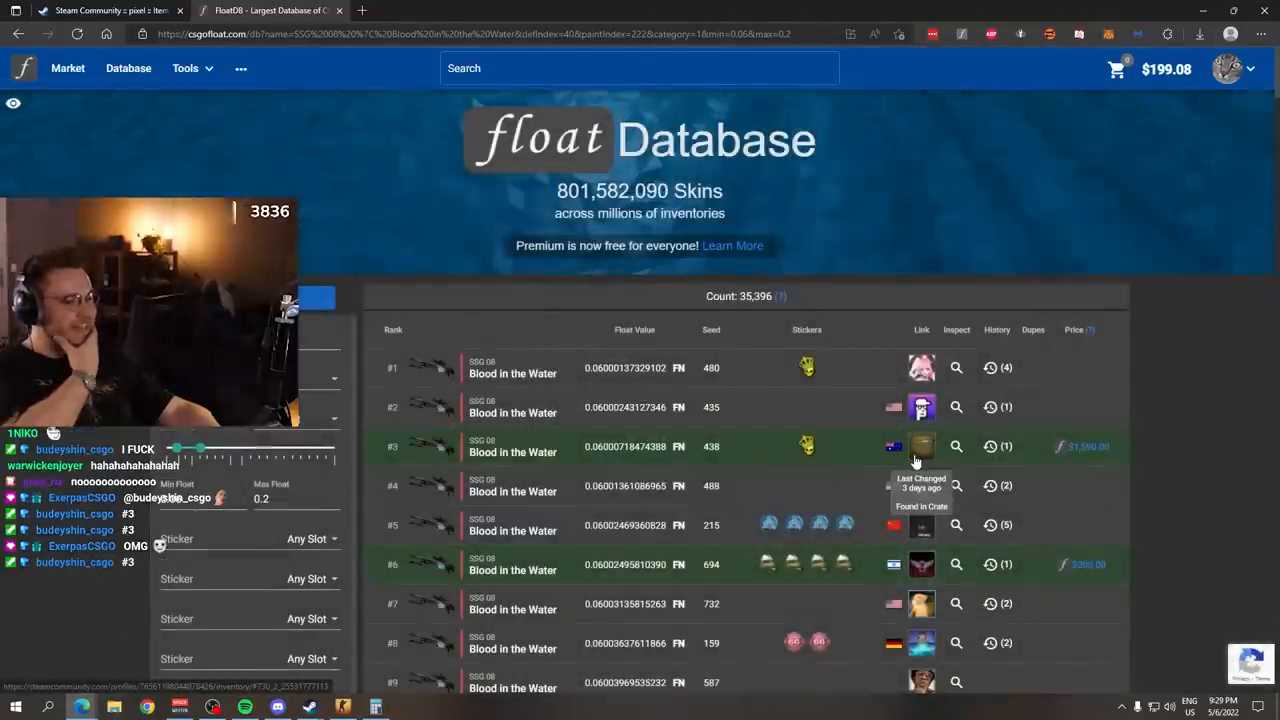
click(990, 446)
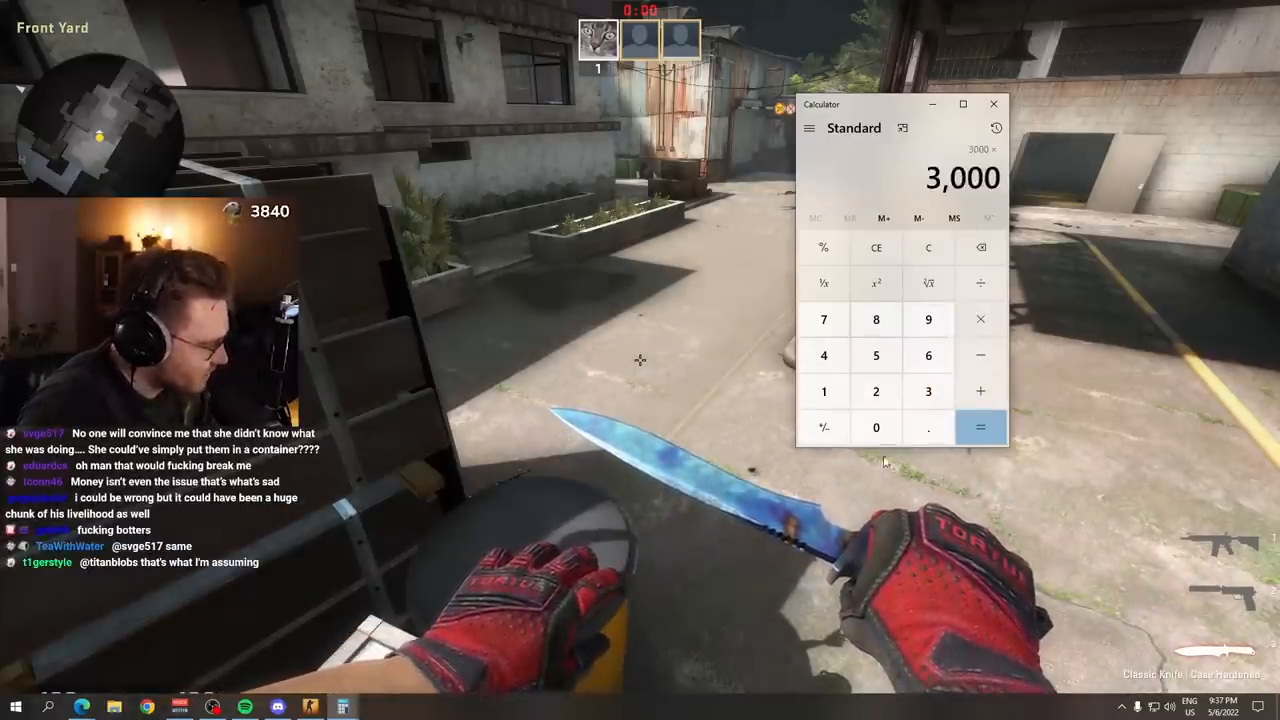
Compute 3,000 × 2.2 plus 1,500 and other amounts as 9,315, then triple it to 27,945.
click(876, 391)
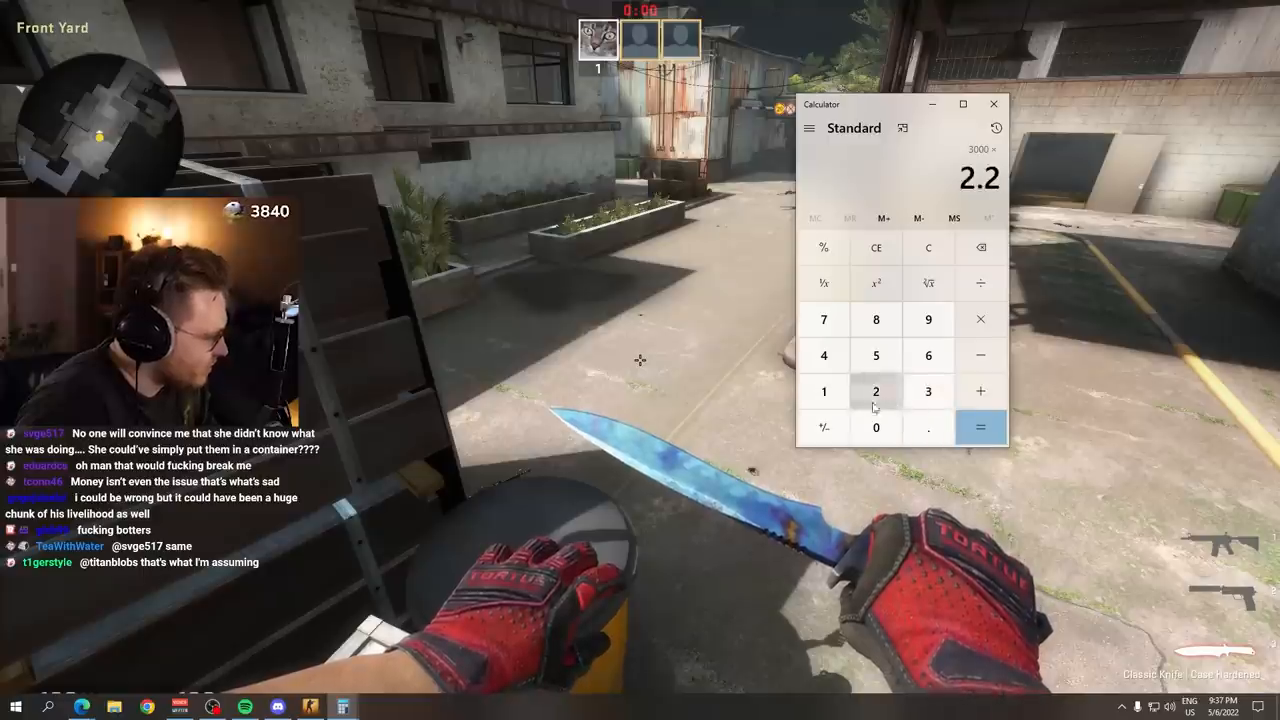
click(980, 427)
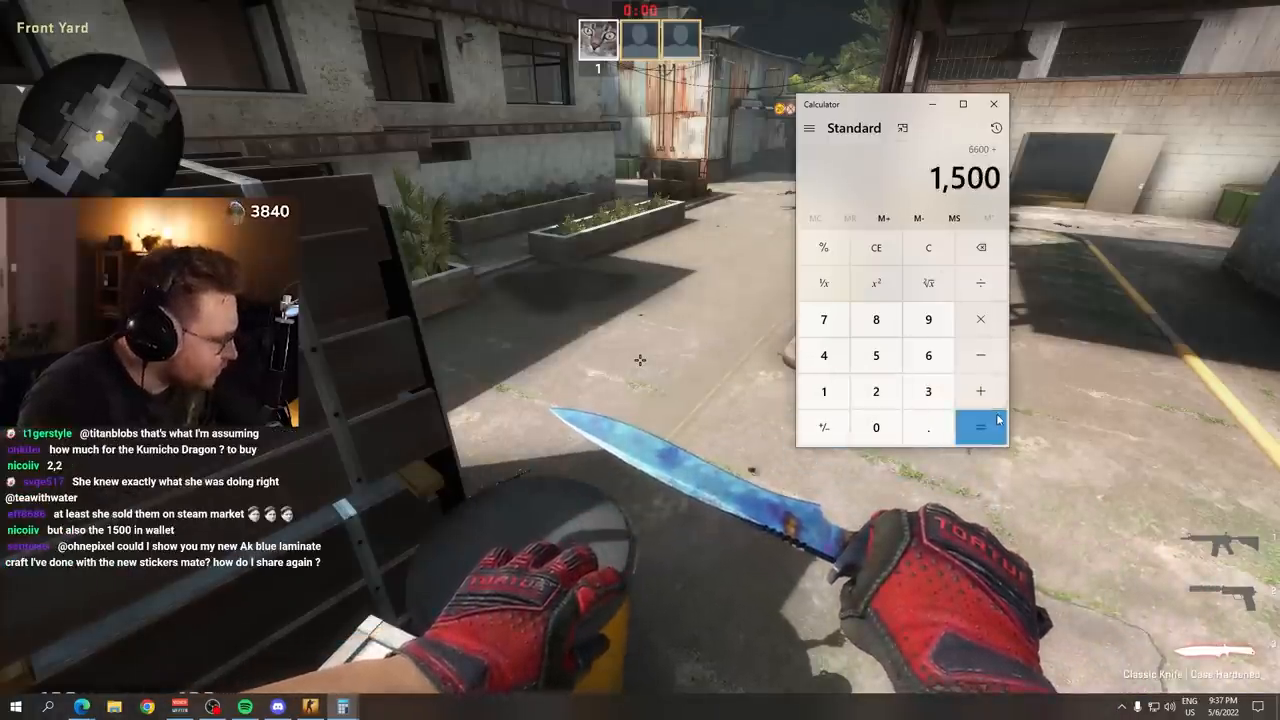
click(980, 427)
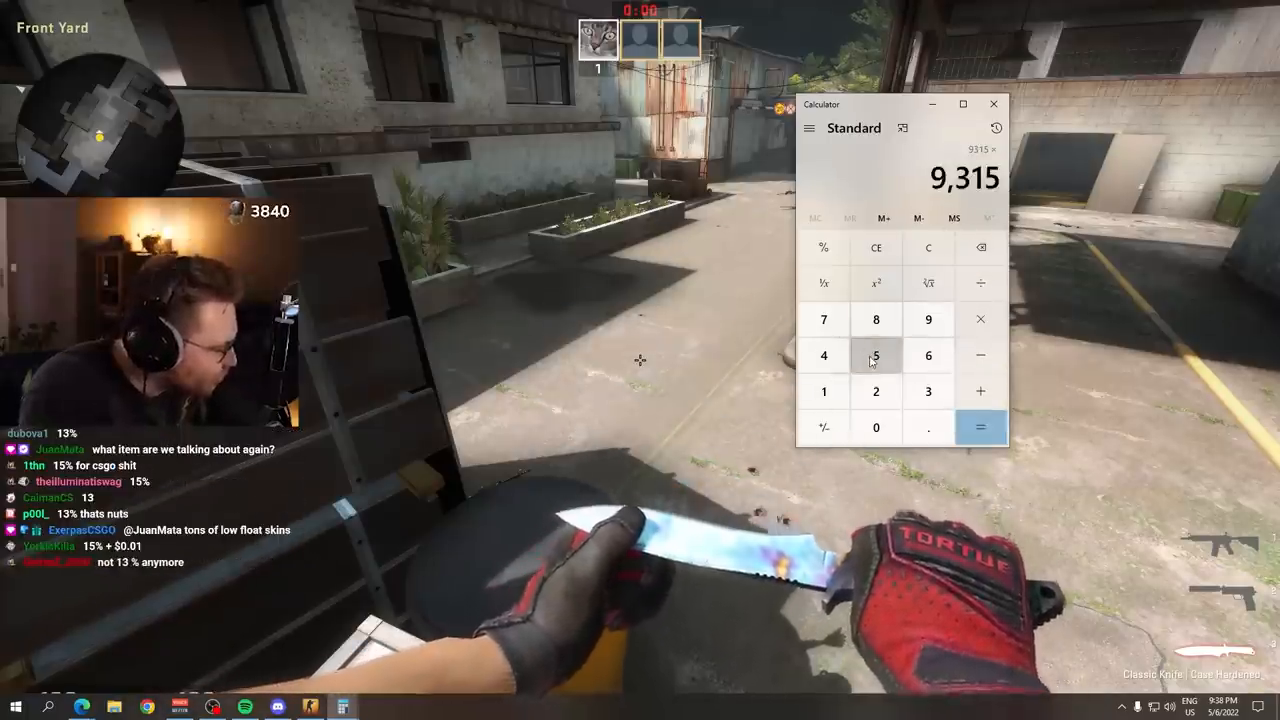
click(980, 427)
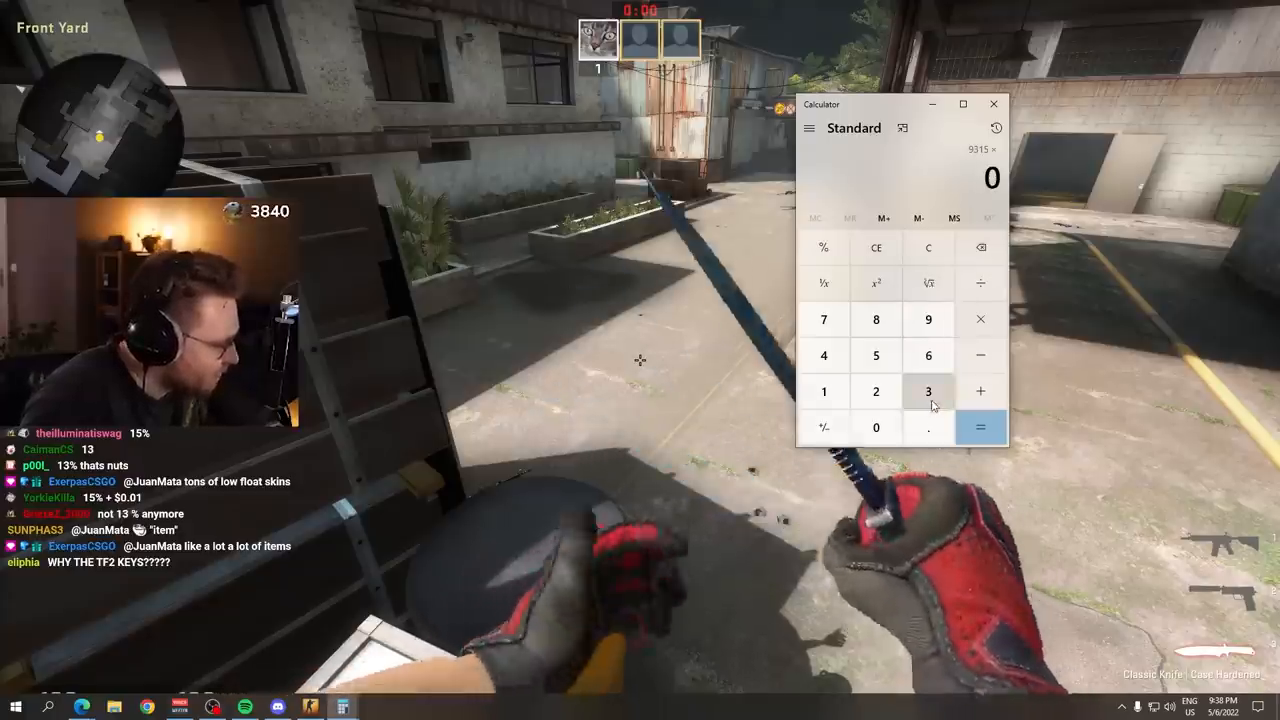
click(980, 427)
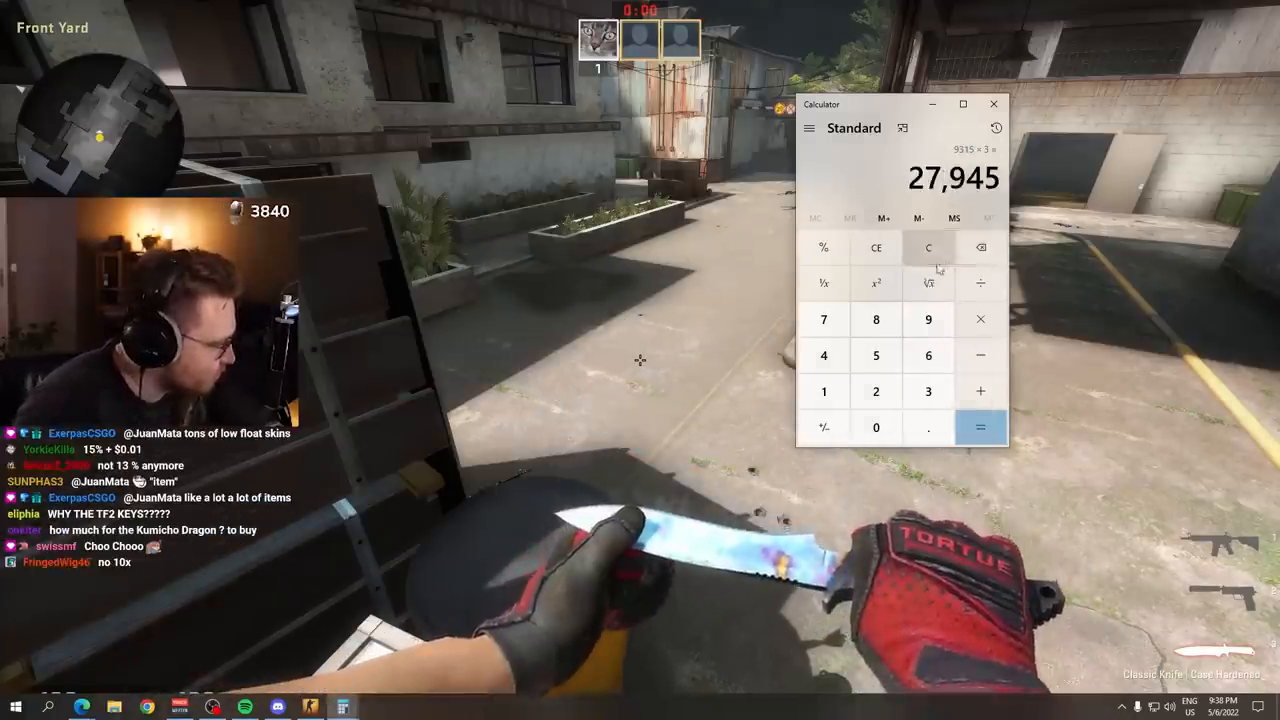
click(928, 247)
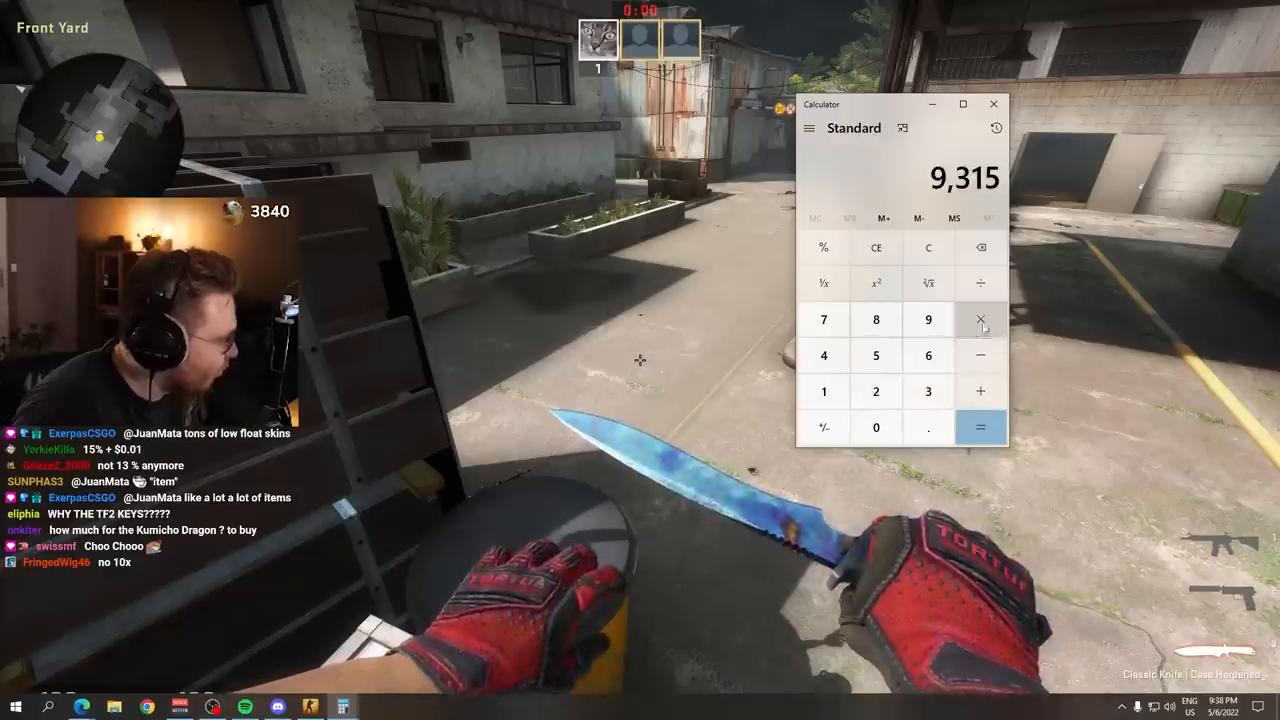